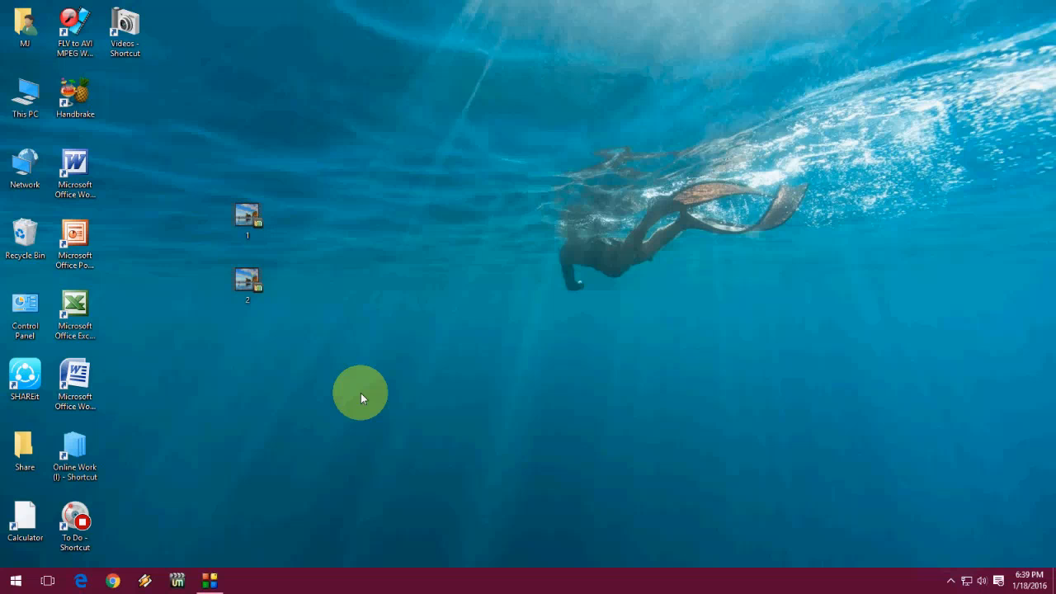
Launch Command Prompt as administrator from a Start menu search for 'comand'
left_click(15, 580)
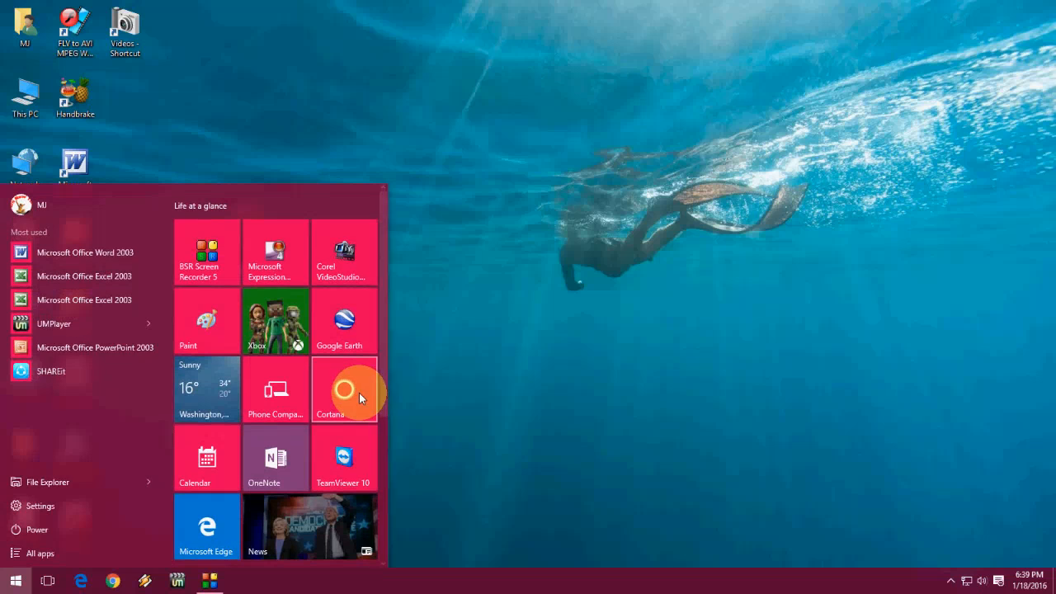
type("comand")
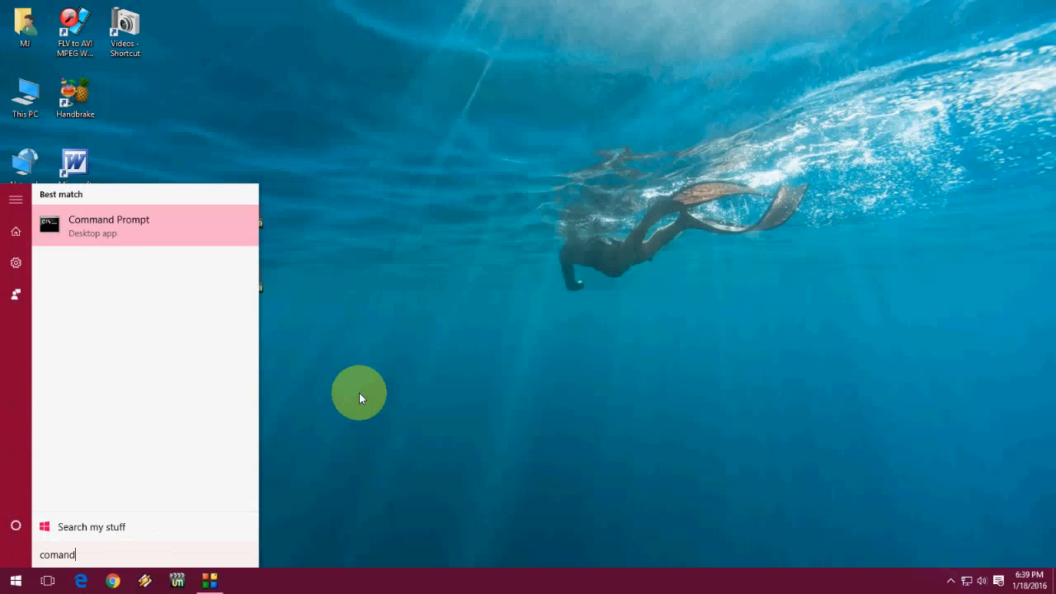
right_click(109, 224)
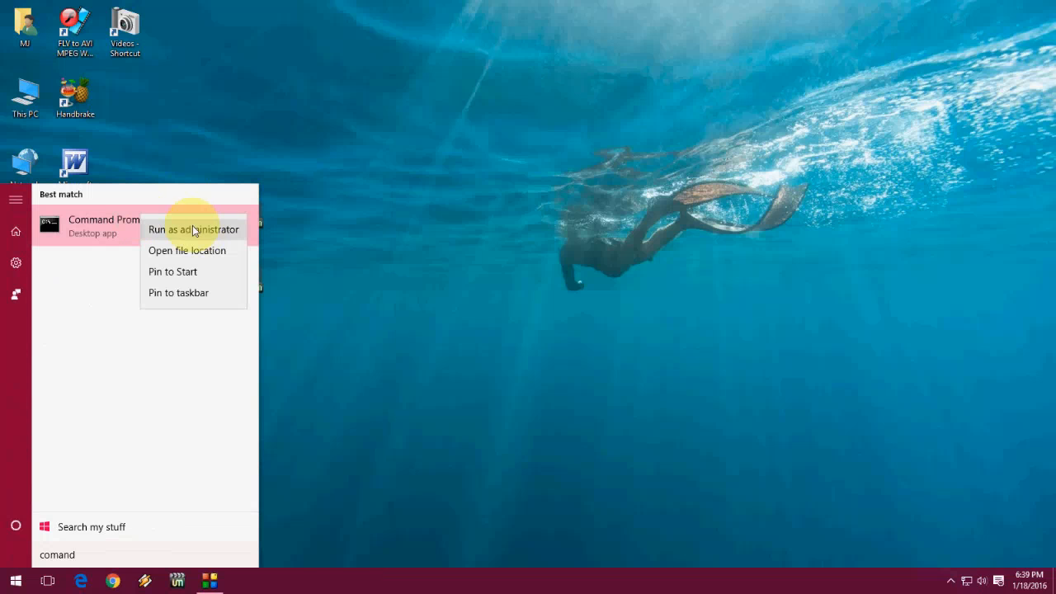
left_click(193, 230)
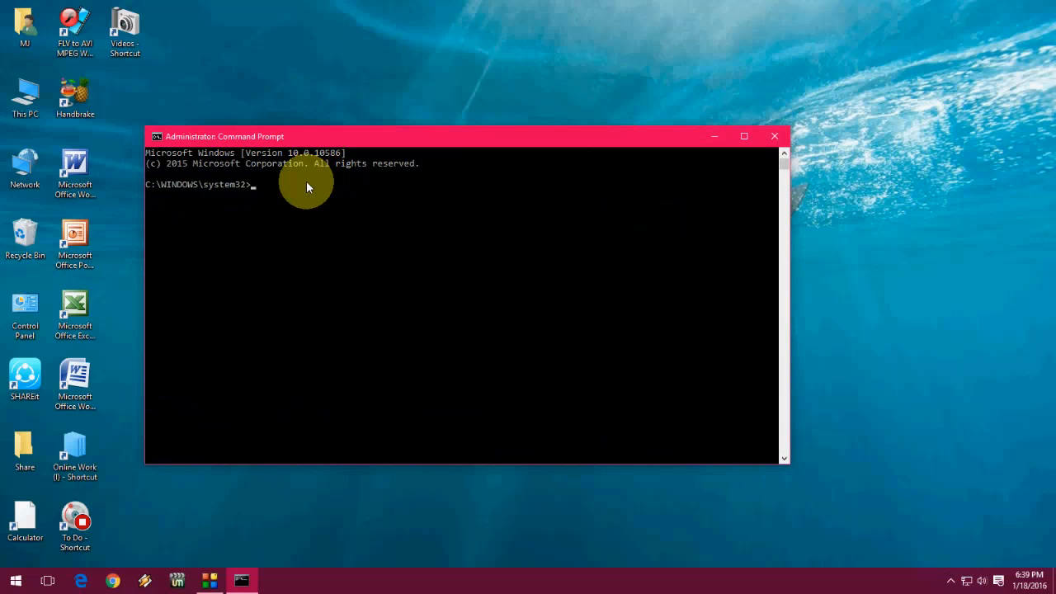
Enter sfc /scannow at the administrator system32 prompt without running it
type("sfc /")
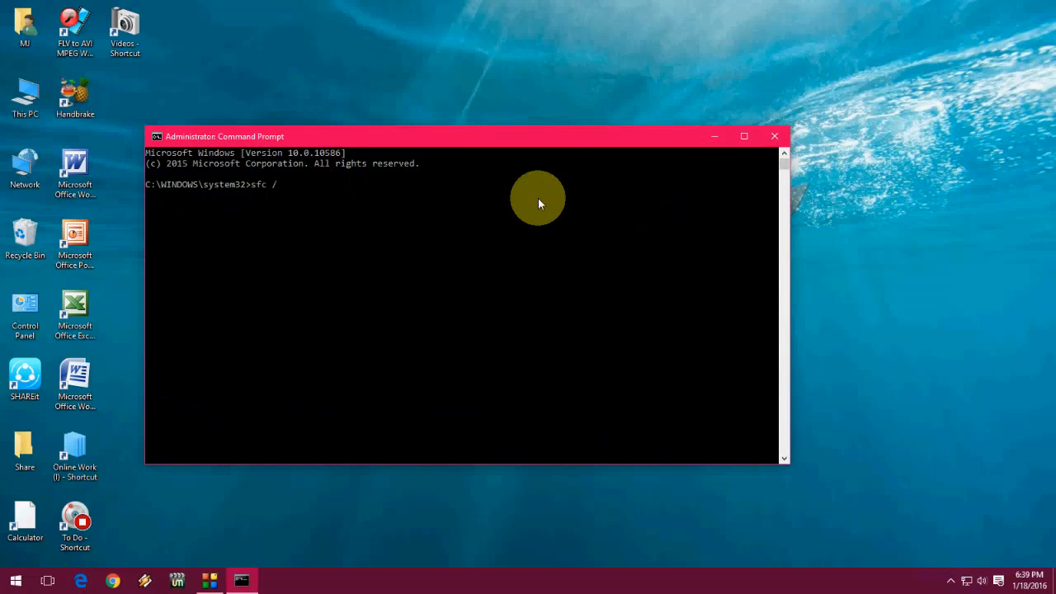
type("scannow")
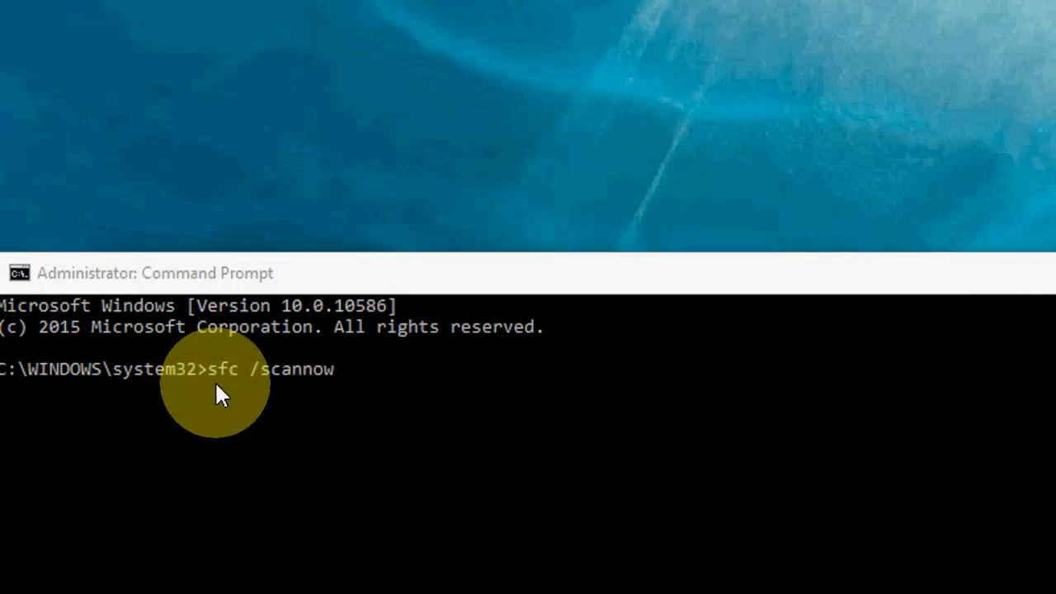
mouse_move(277, 387)
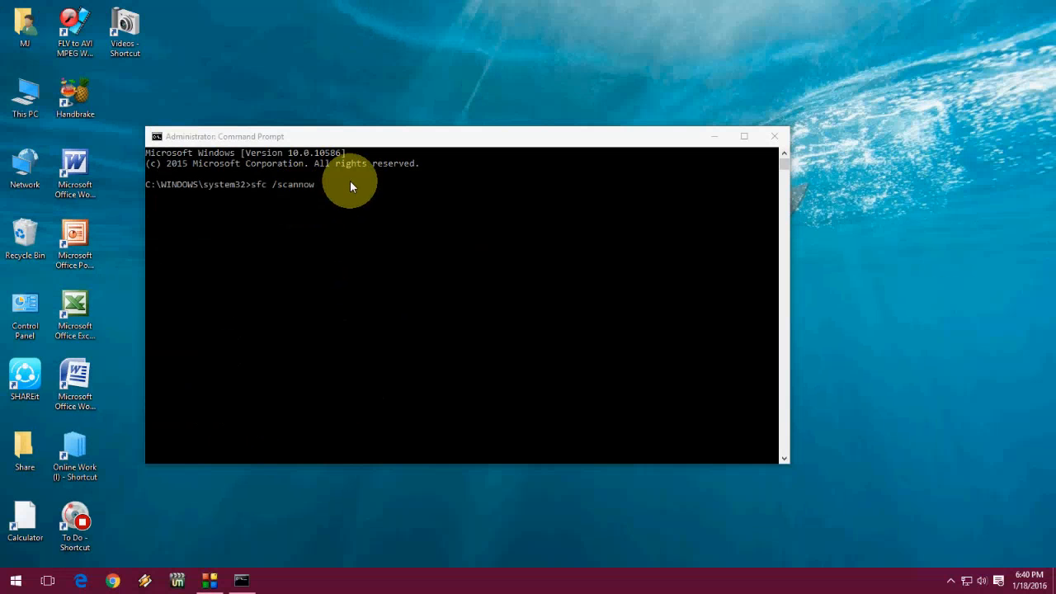
mouse_move(618, 168)
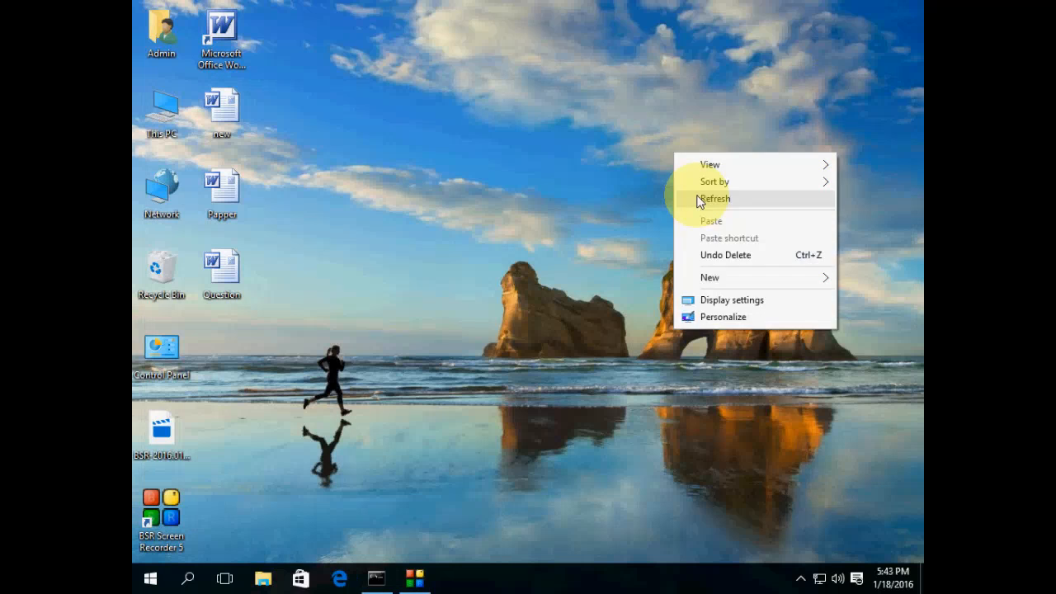
Restore the scan window from the taskbar, showing verification 95% complete
left_click(376, 577)
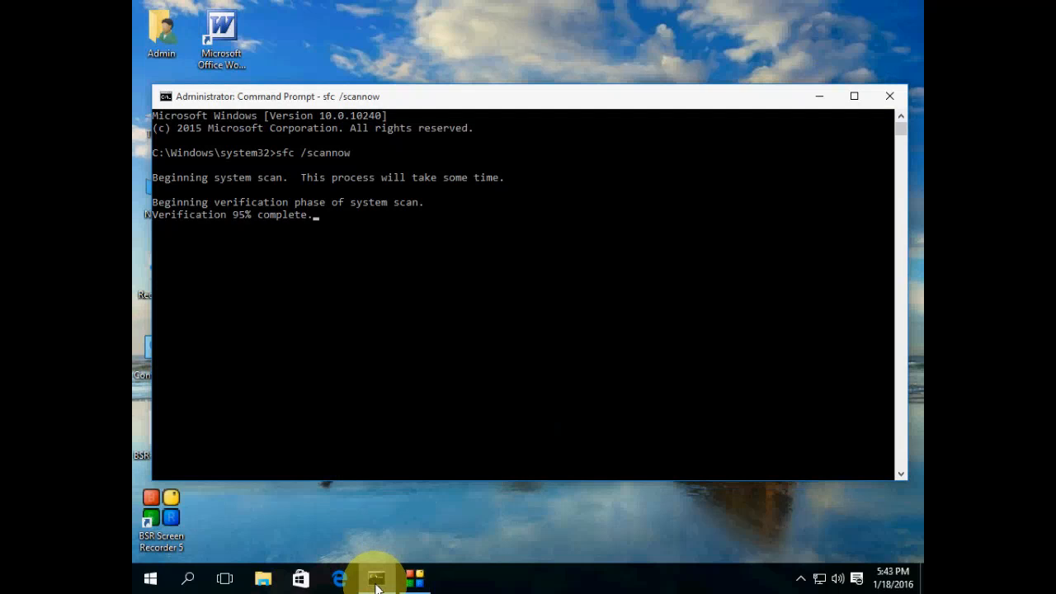
mouse_move(591, 102)
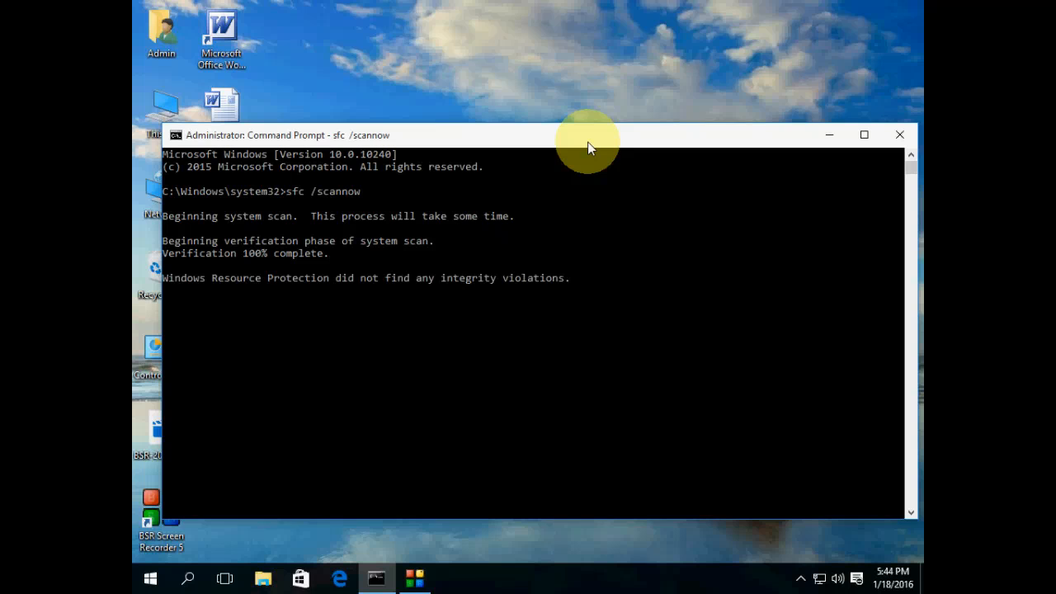
mouse_move(363, 294)
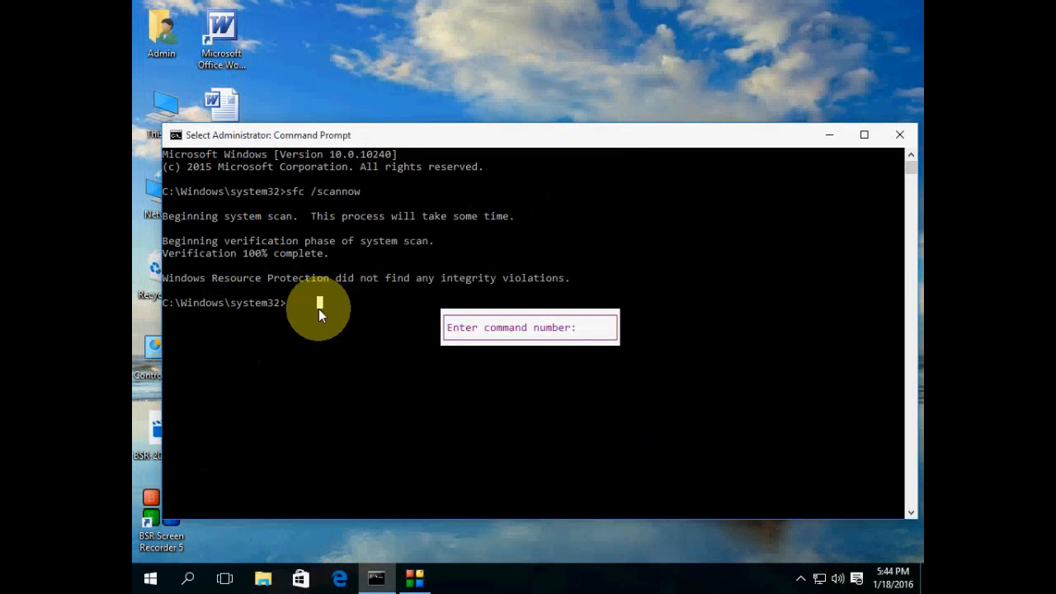
mouse_move(330, 313)
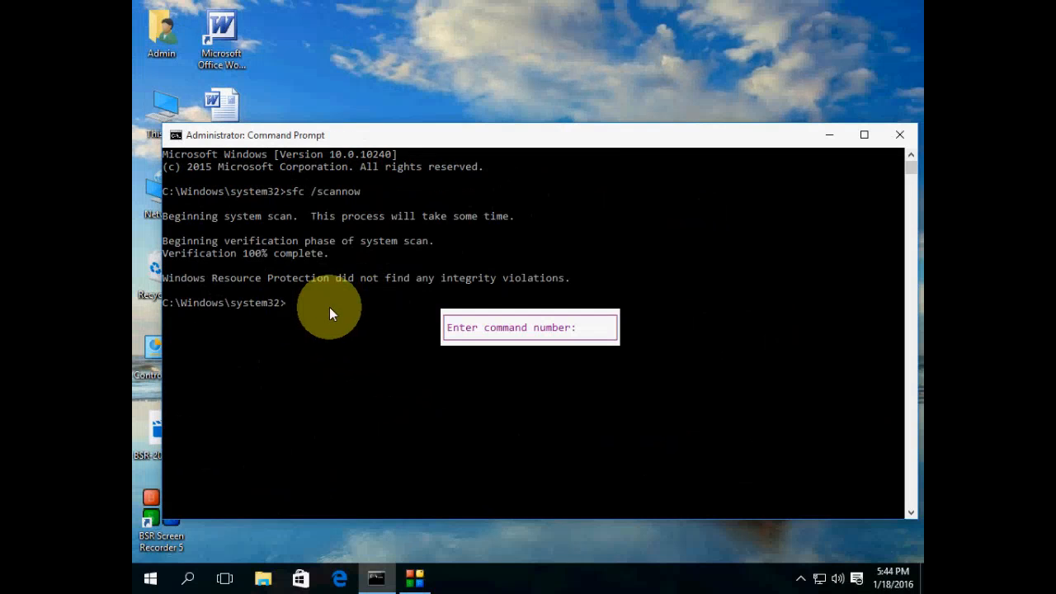
mouse_move(336, 310)
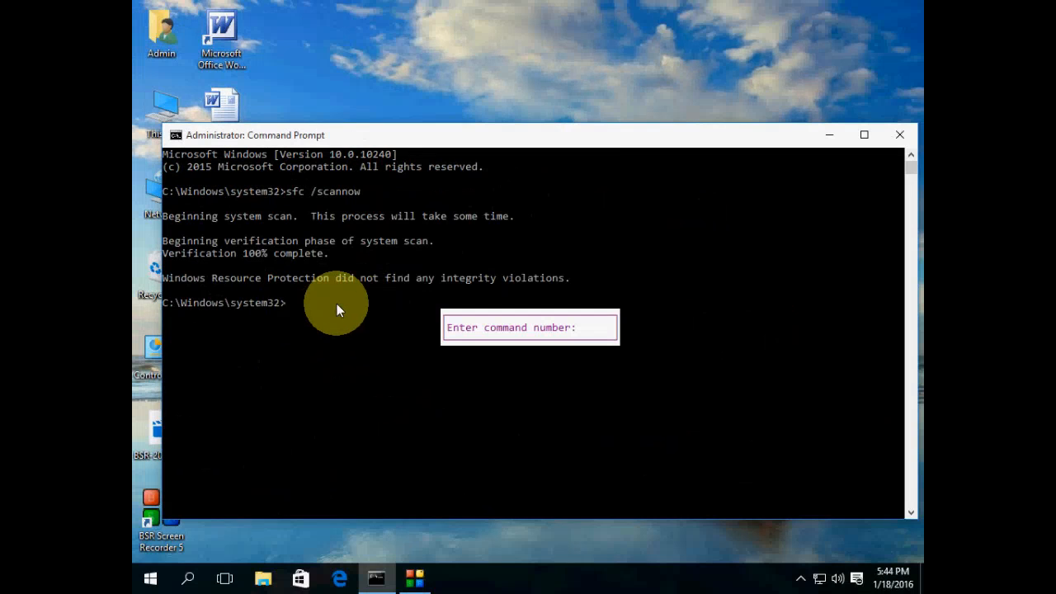